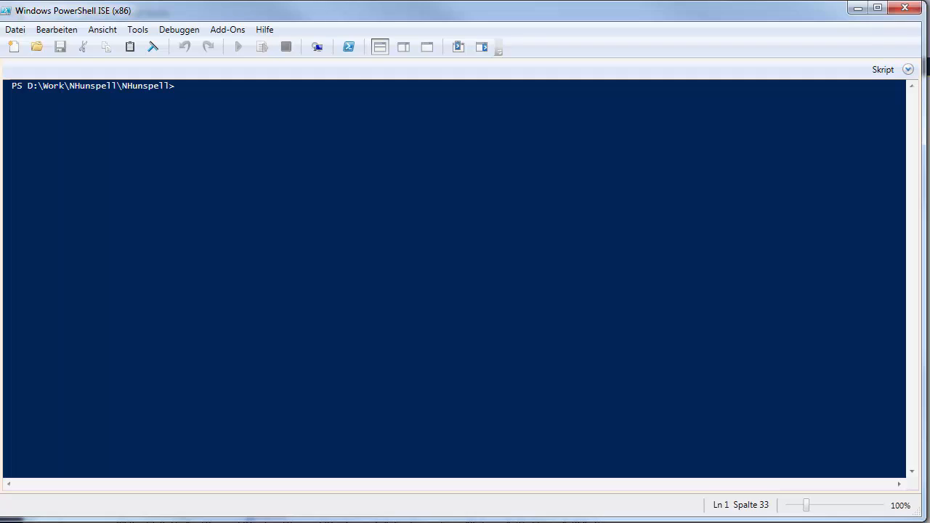
# Step: List the NHunspell solution folder contents with dir
pyautogui.write('dir')
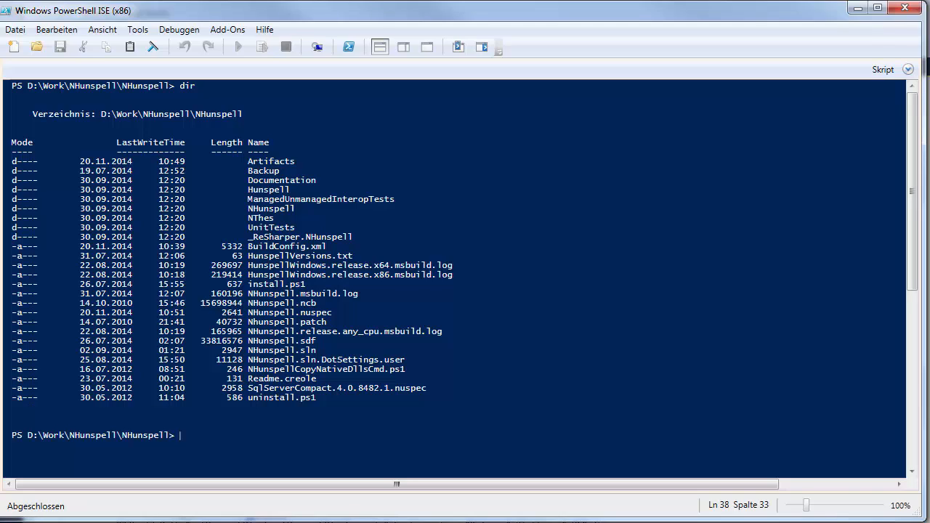
pyautogui.write('i')
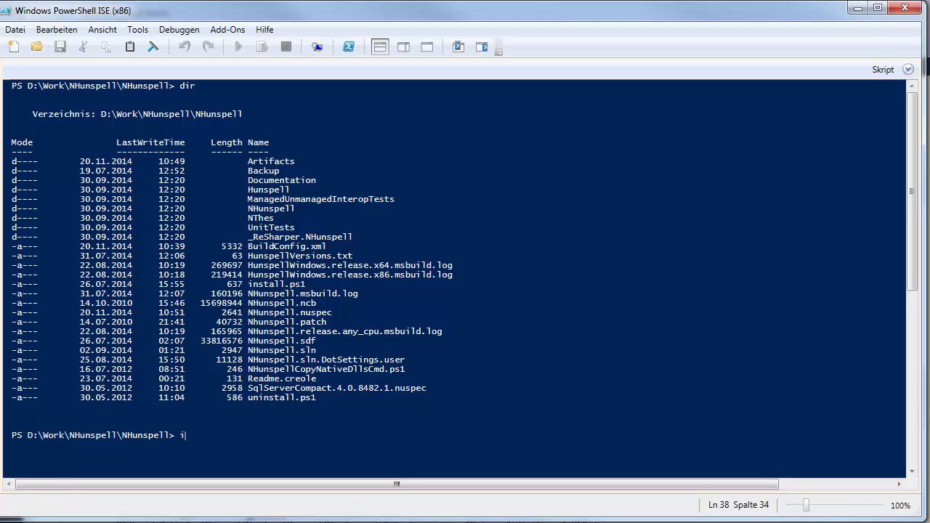
# Step: Import the buildtools module and run Clear-Build on the NHunspell solution
pyautogui.write('mport-module')
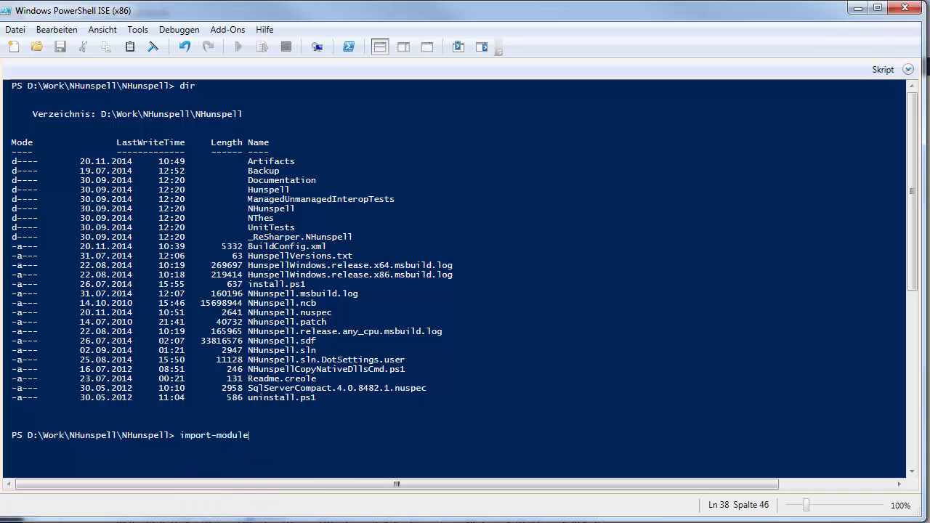
pyautogui.write('buildtools')
pyautogui.write('cl')
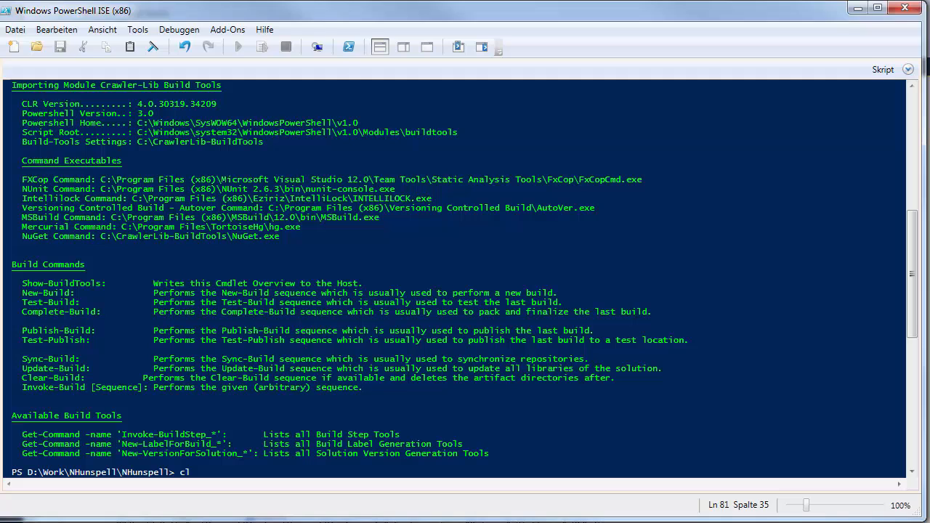
pyautogui.write('ear-build')
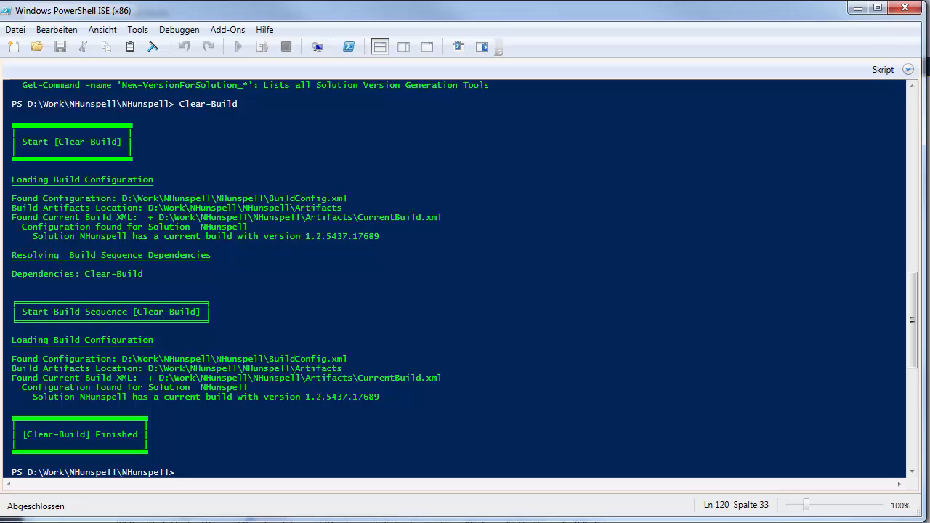
# Step: Run New-Build, Test-Build and Complete-Build to produce the NHunspell 1.2.5437.21137 package
pyautogui.write('new')
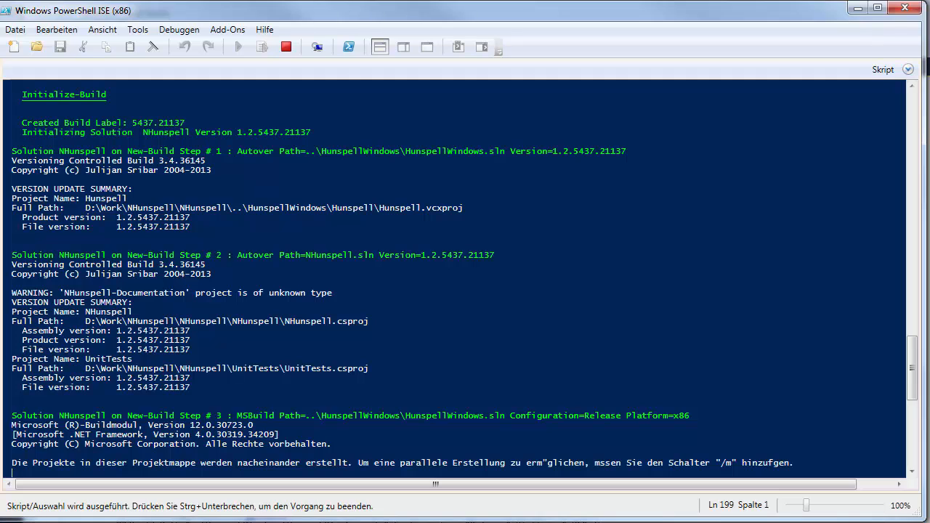
pyautogui.scroll(-3)
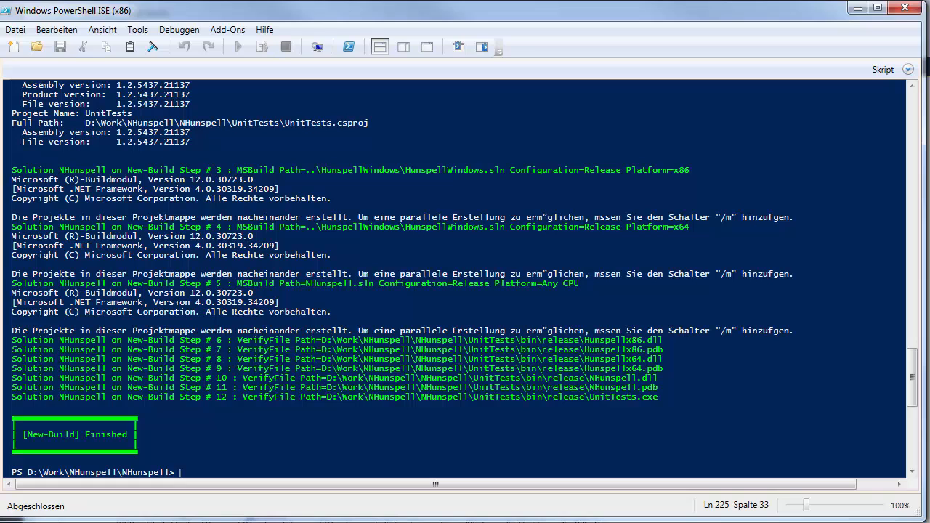
pyautogui.write('test-b')
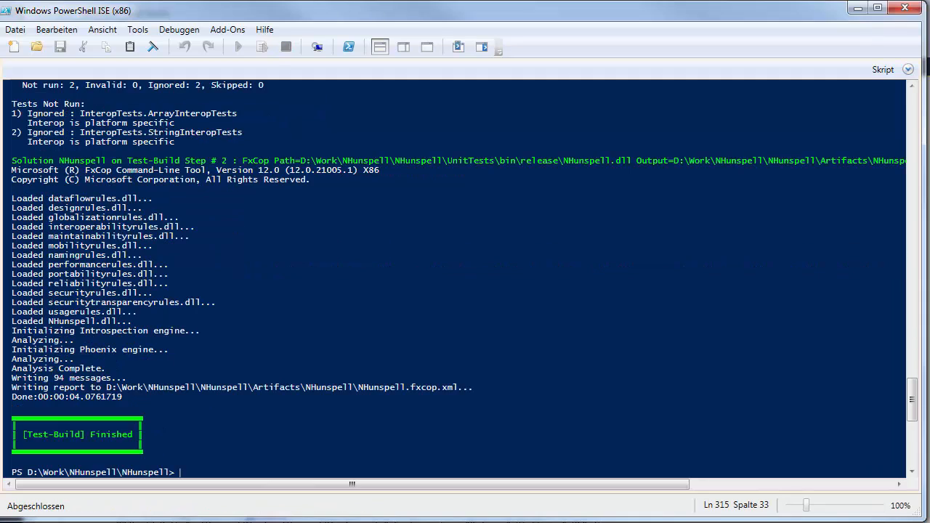
pyautogui.write('comple')
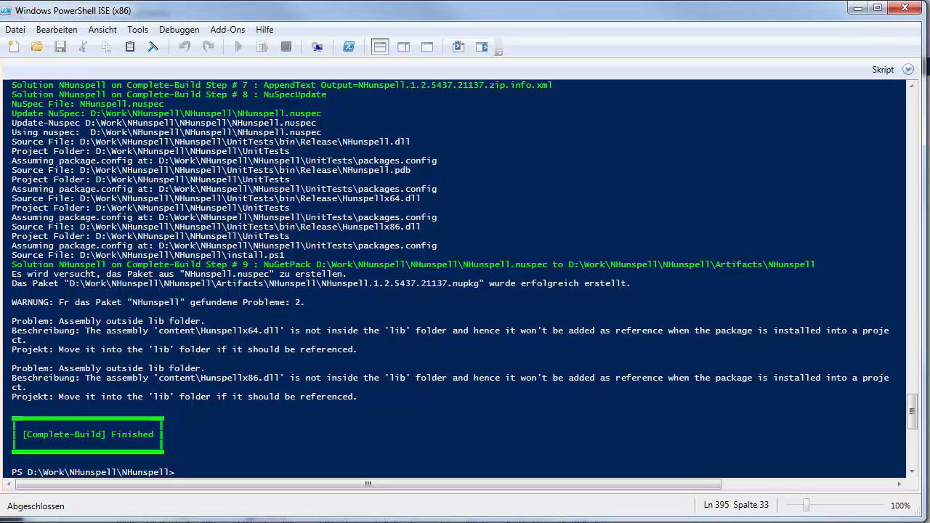
# Step: Run Publish-Build to push the package to the NuGet Test feed, then Clear-Build
pyautogui.write('publish-')
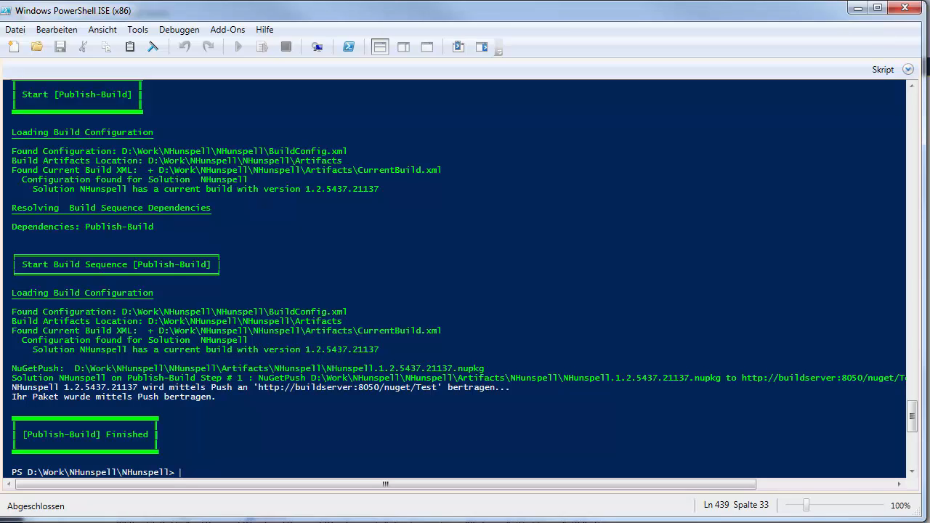
pyautogui.write('clear-Build')
pyautogui.write('p')
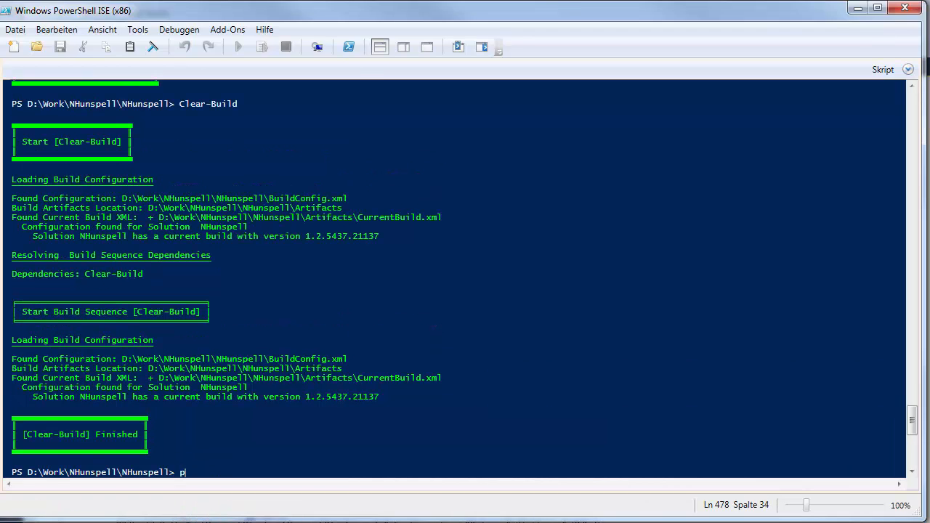
pyautogui.write('ublish-bui')
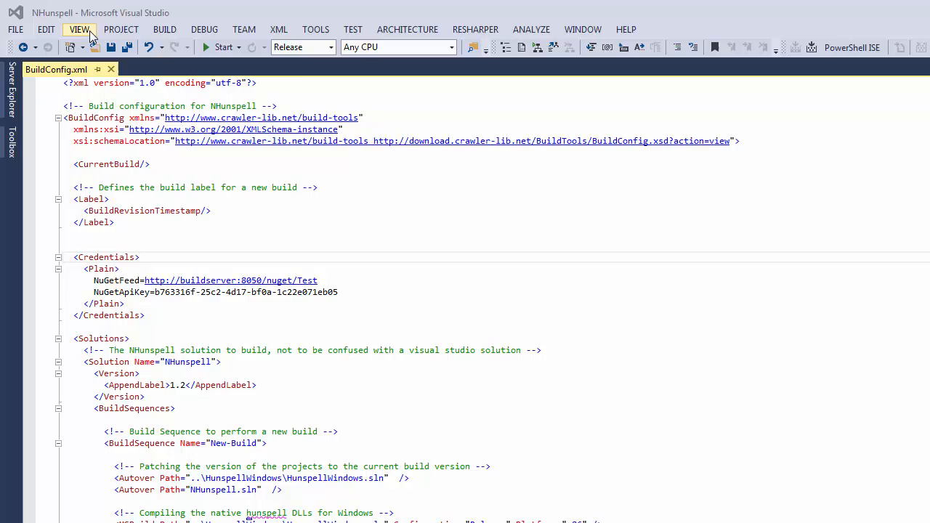
# Step: In Package Manager Console, import buildtools, run Clear-Build, and enter Publish-Build
pyautogui.click(80, 30)
pyautogui.write('import')
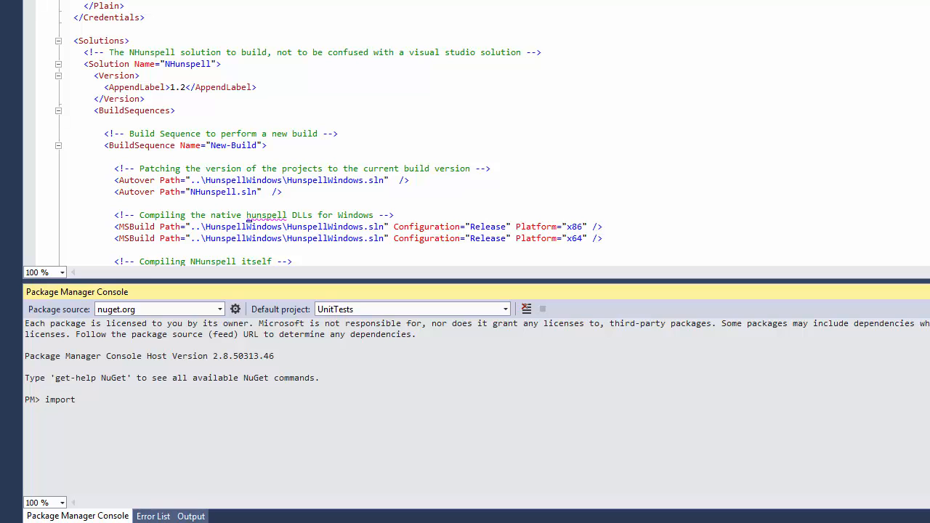
pyautogui.write('-module buil')
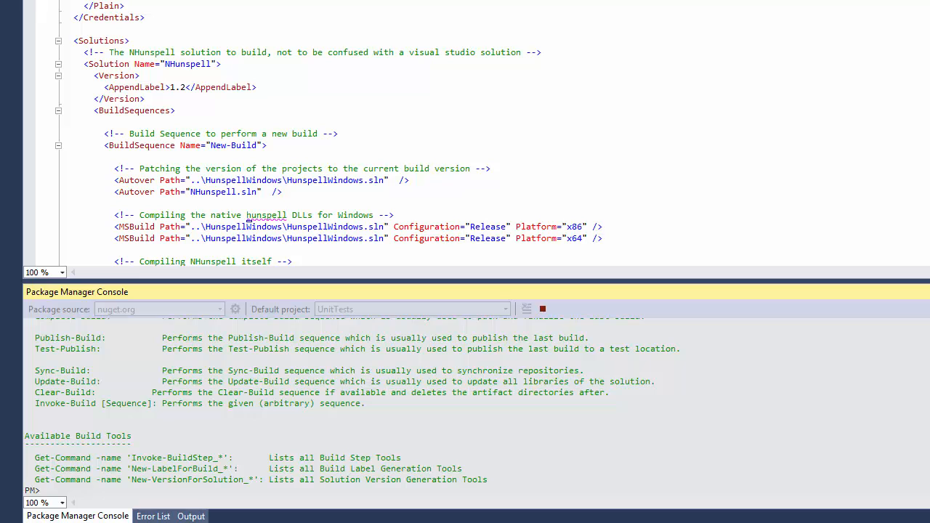
pyautogui.write('clear-')
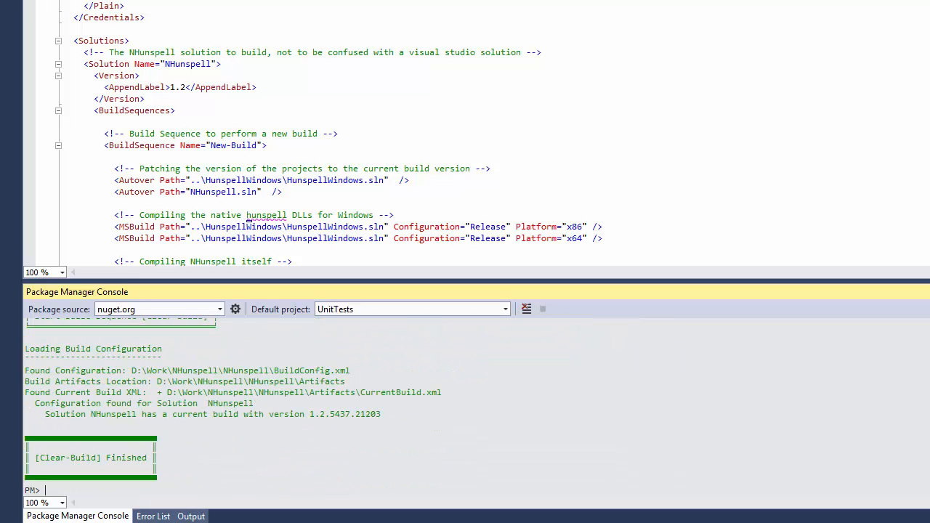
pyautogui.write('publish-build')
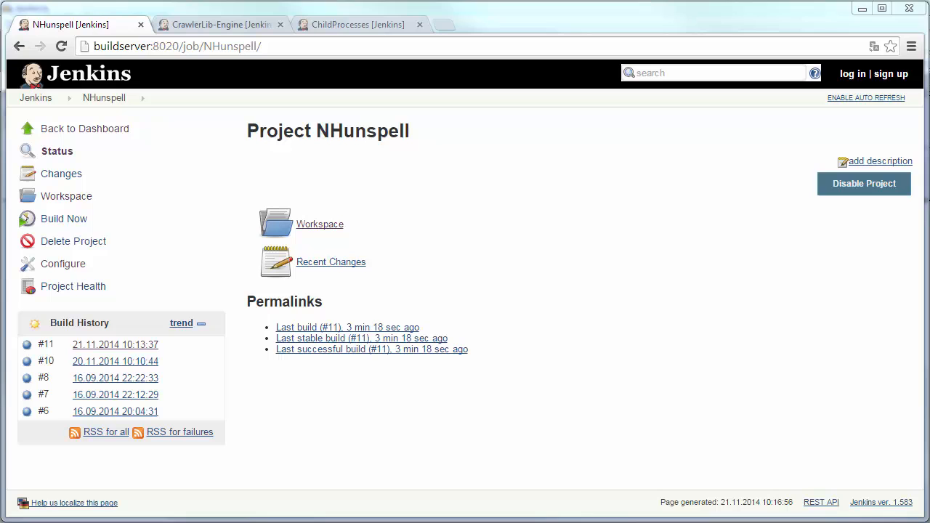
pyautogui.click(63, 263)
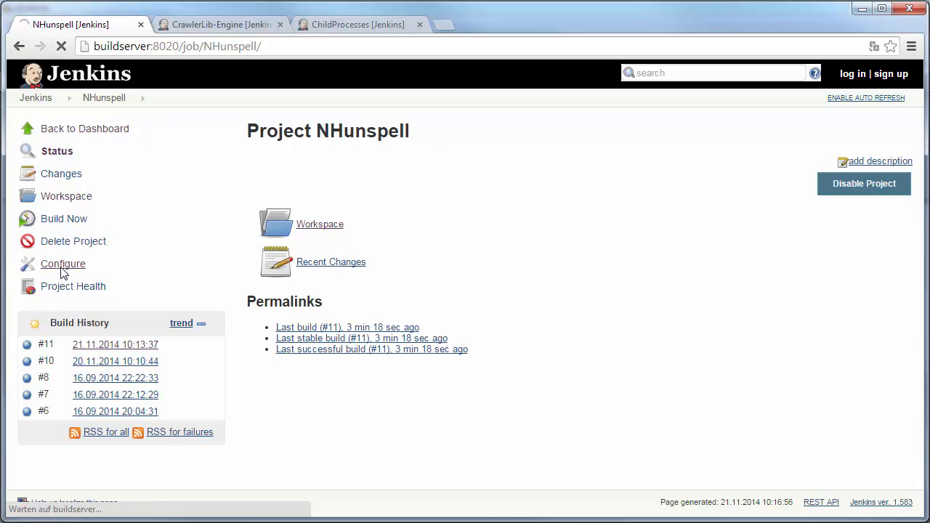
pyautogui.click(64, 264)
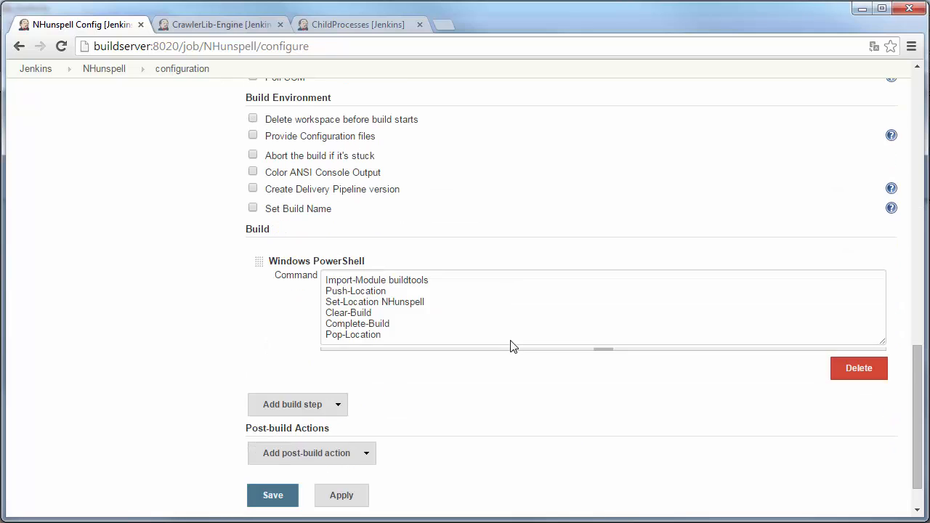
pyautogui.scroll(-3)
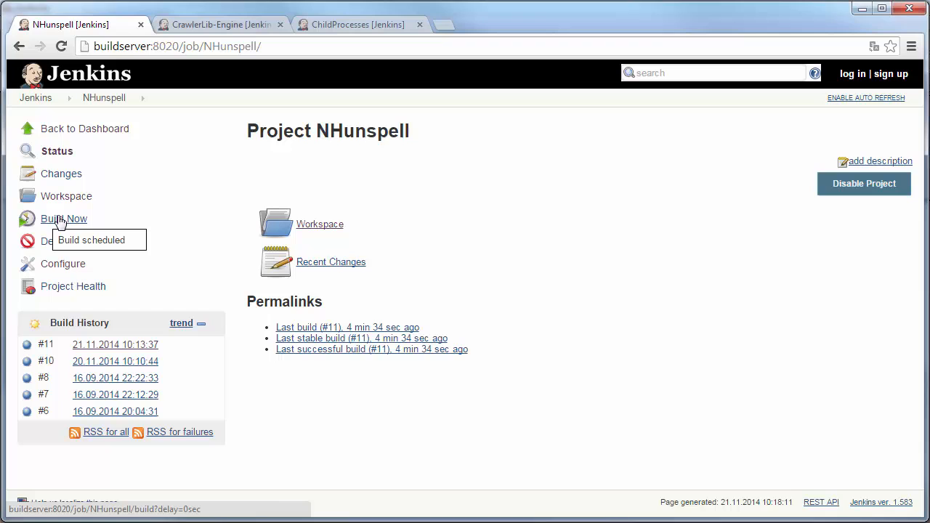
# Step: Start Jenkins build #12 of NHunspell and follow its console output to Finished: SUCCESS
pyautogui.click(64, 218)
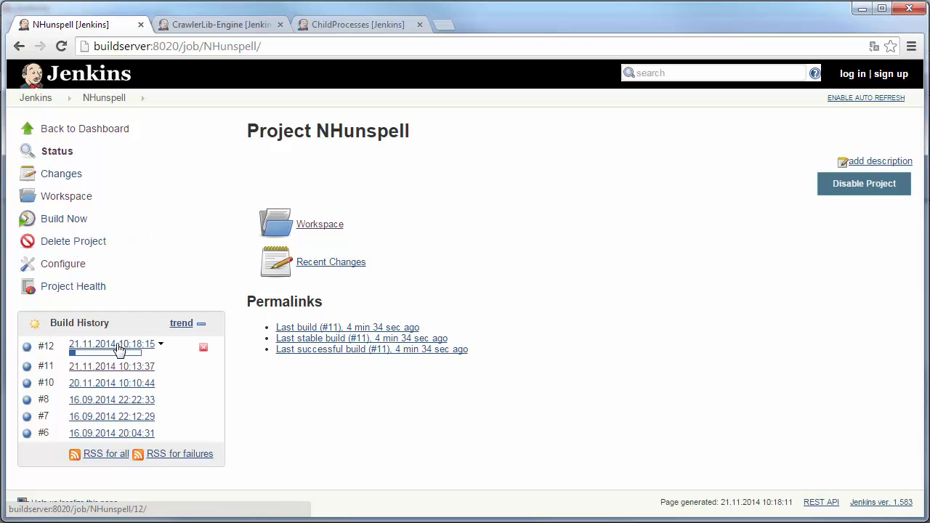
pyautogui.click(111, 343)
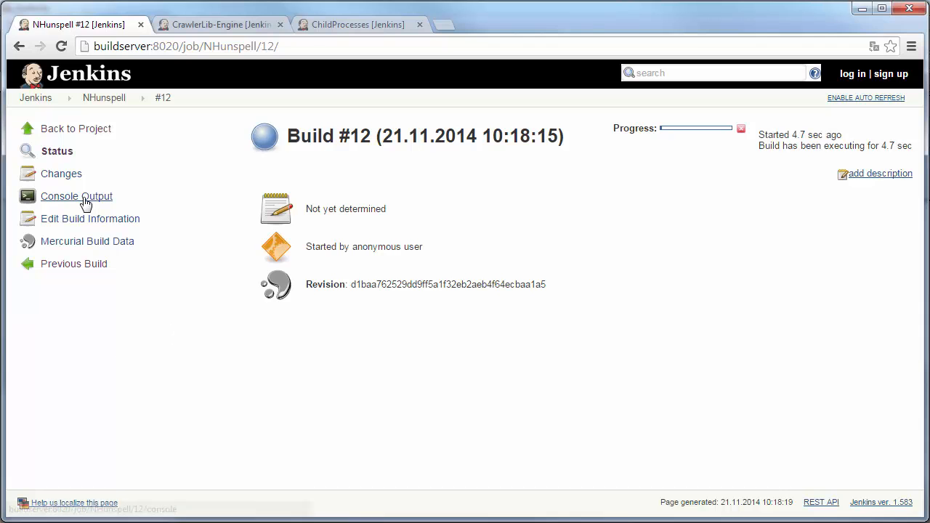
pyautogui.click(77, 196)
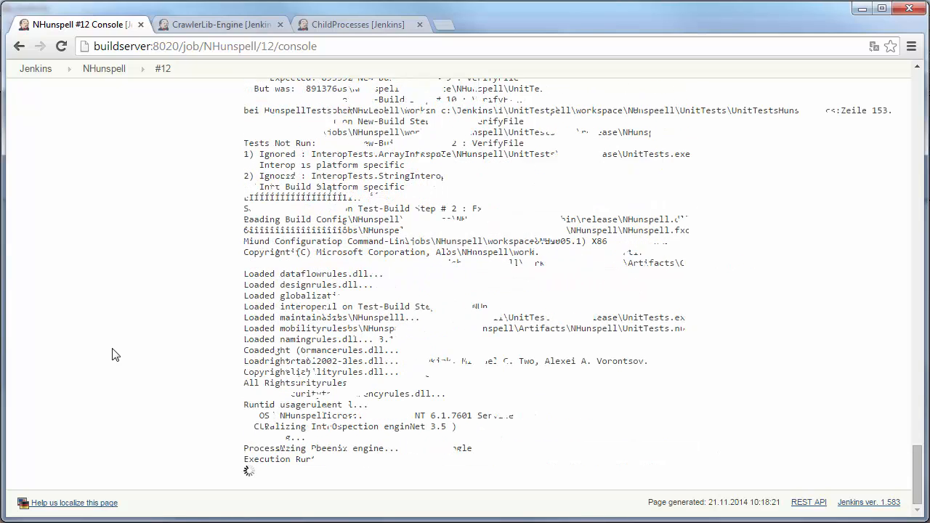
pyautogui.scroll(-3)
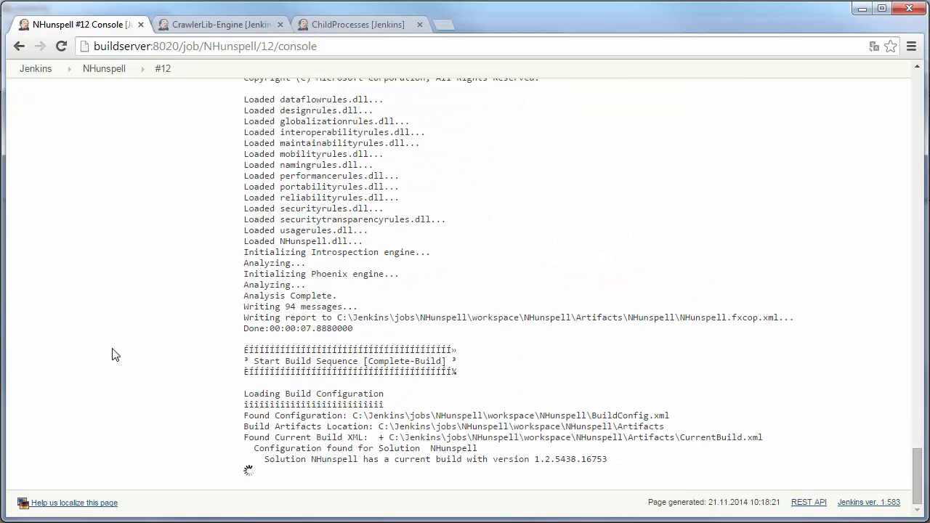
pyautogui.scroll(-3)
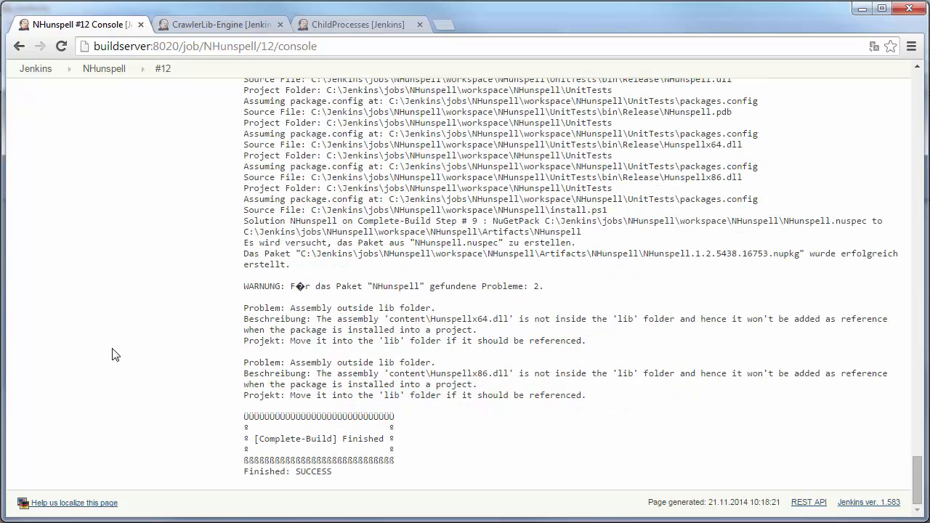